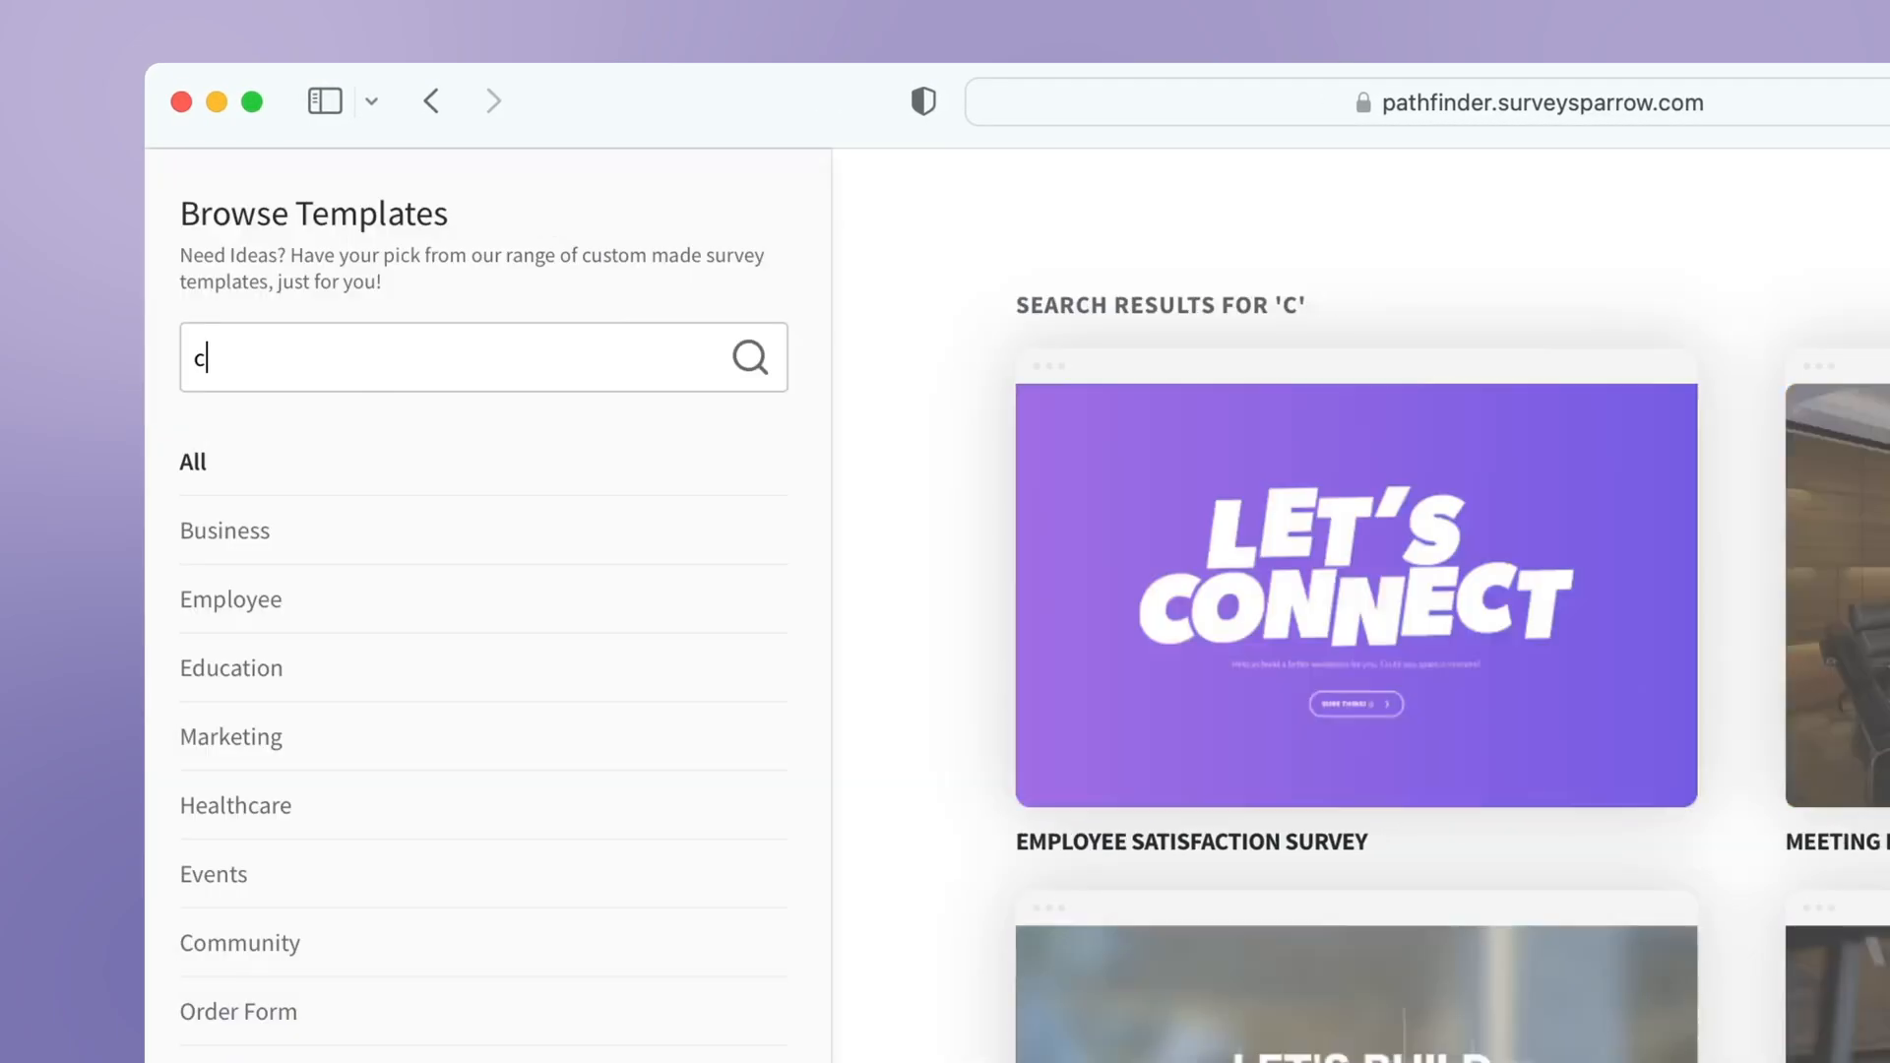
Step: Search templates for 'customer feedback' and preview it, giving both sample questions top ratings
type("ustomer feedbac")
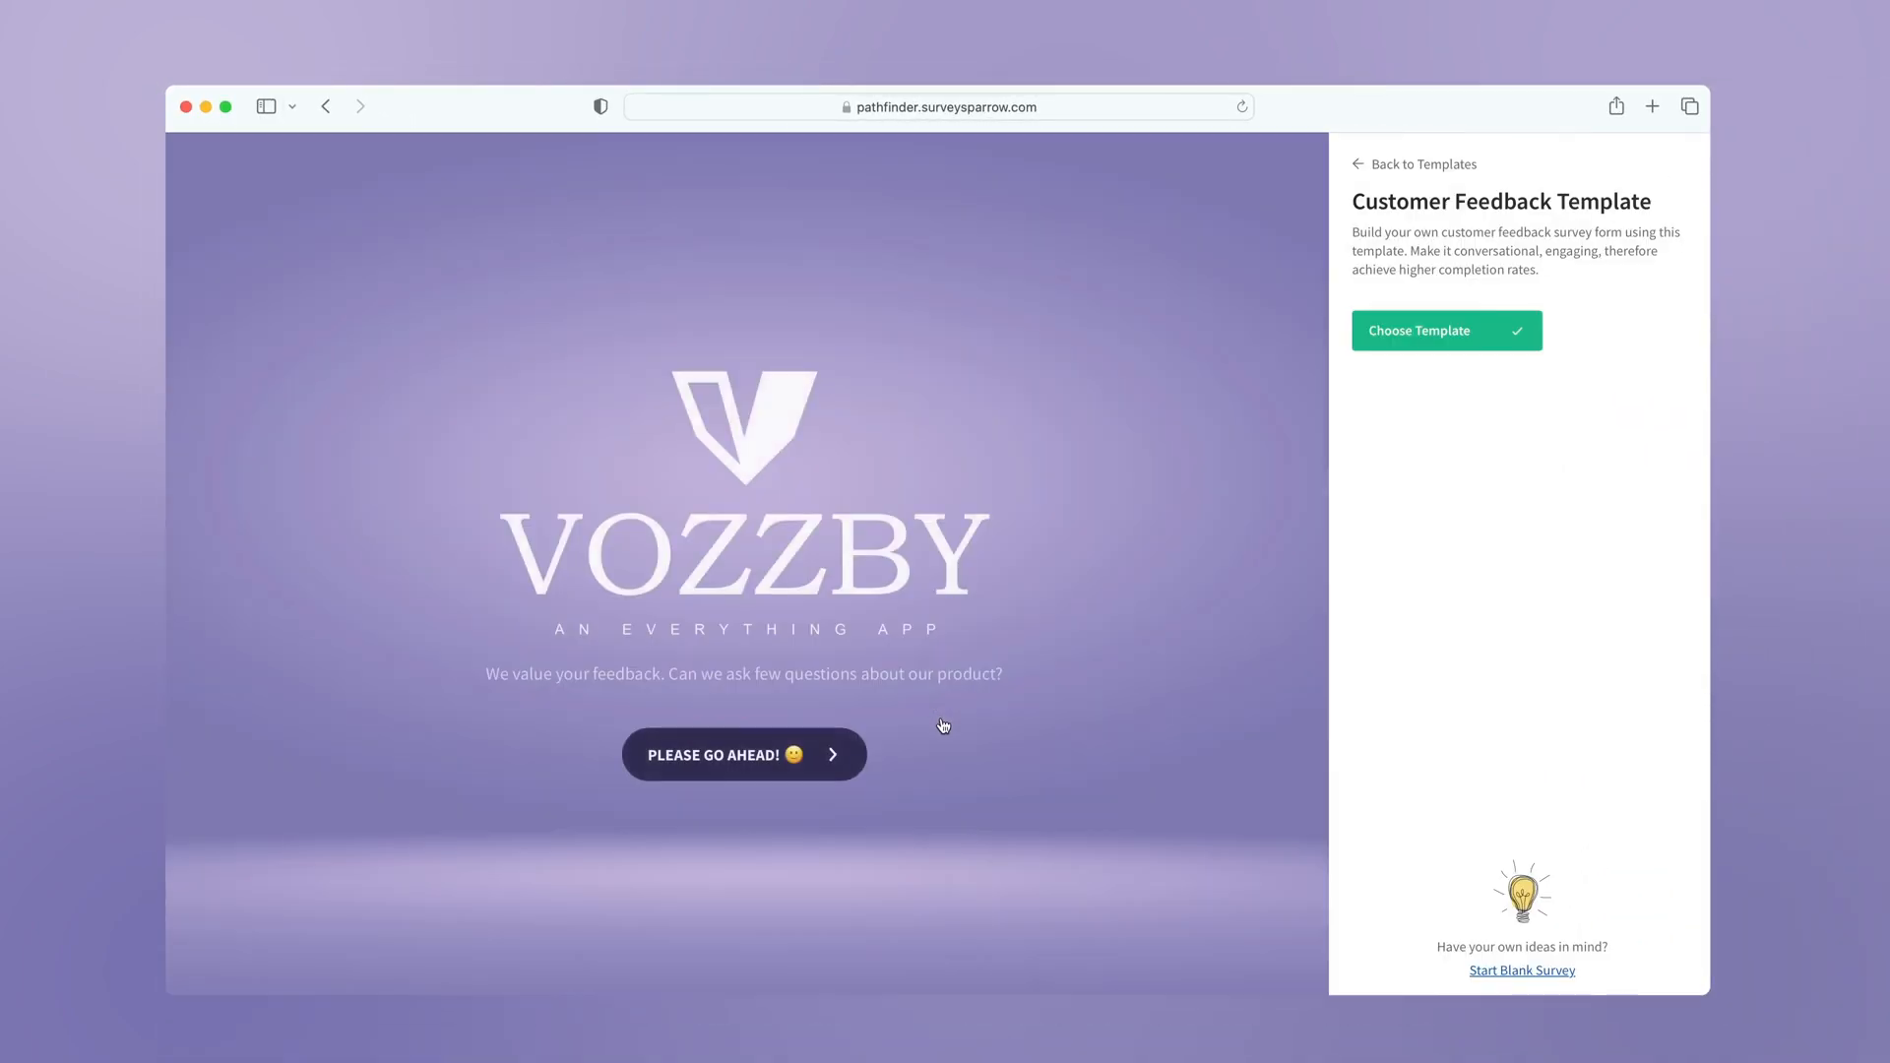
left_click(743, 754)
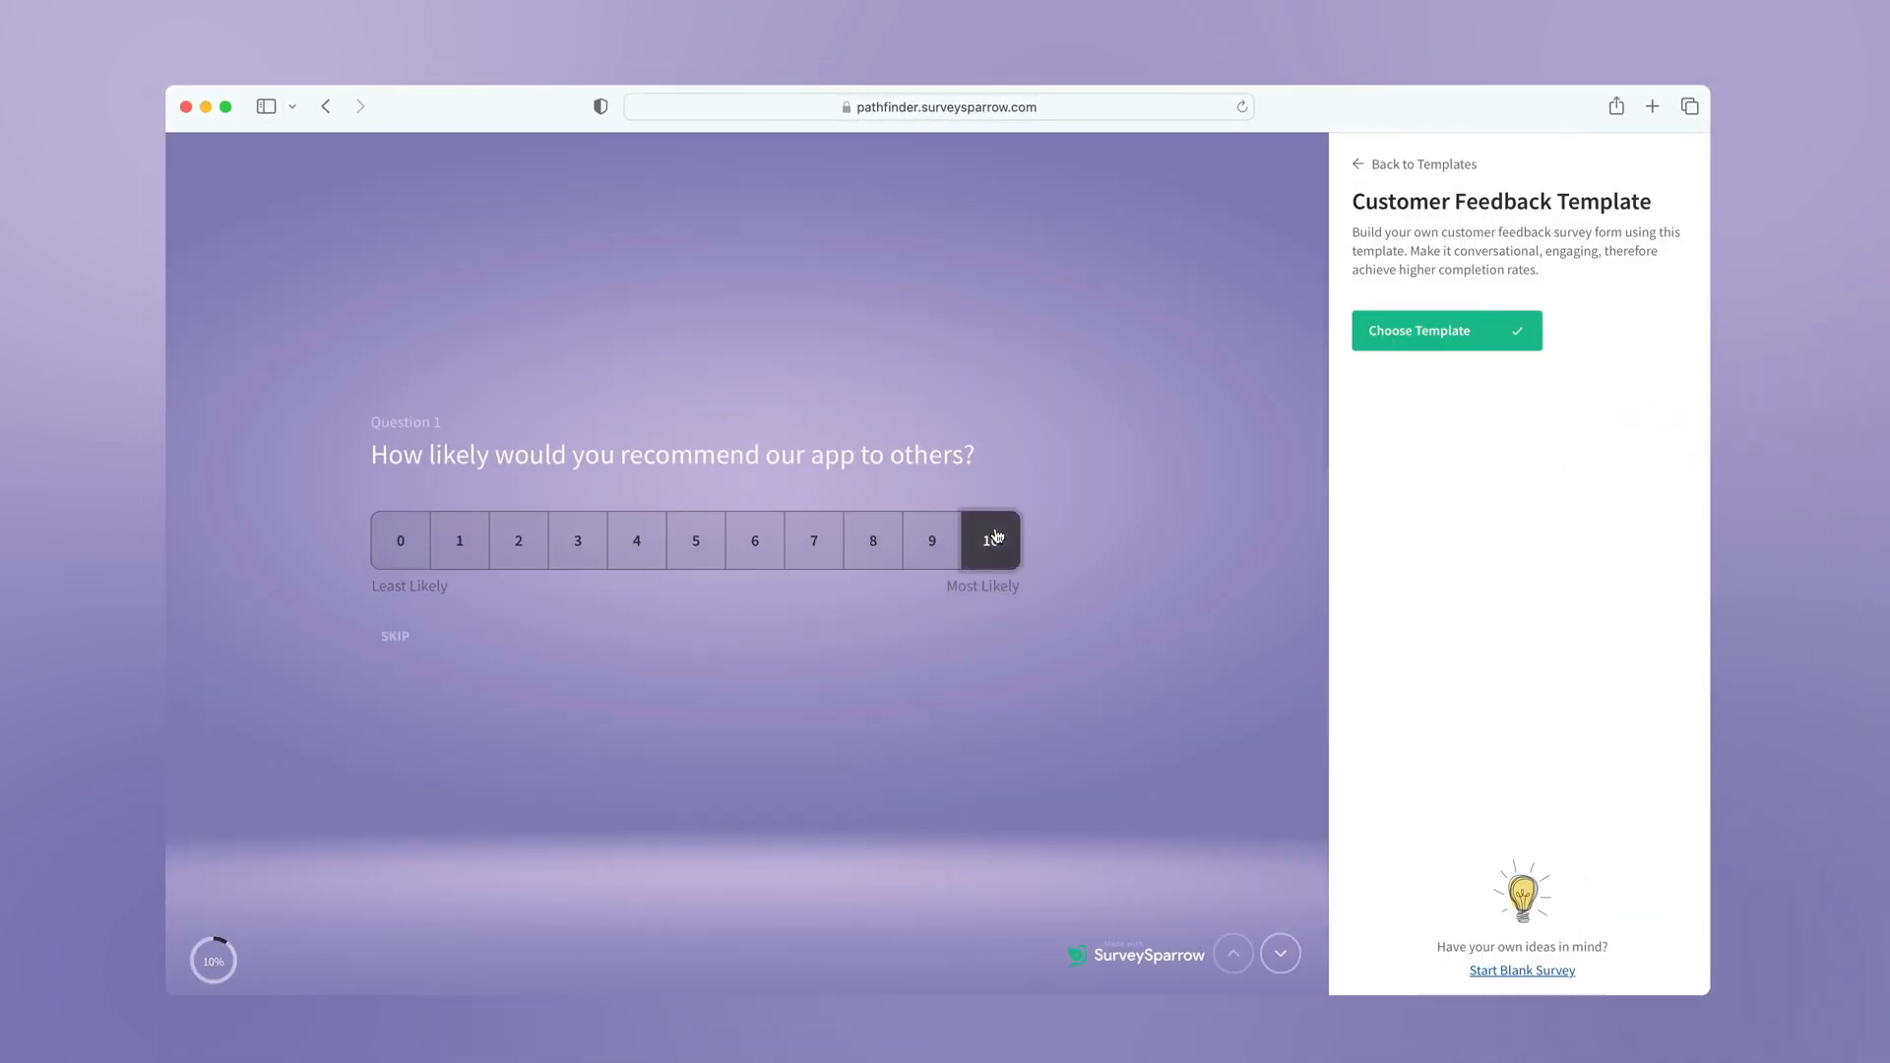
left_click(990, 539)
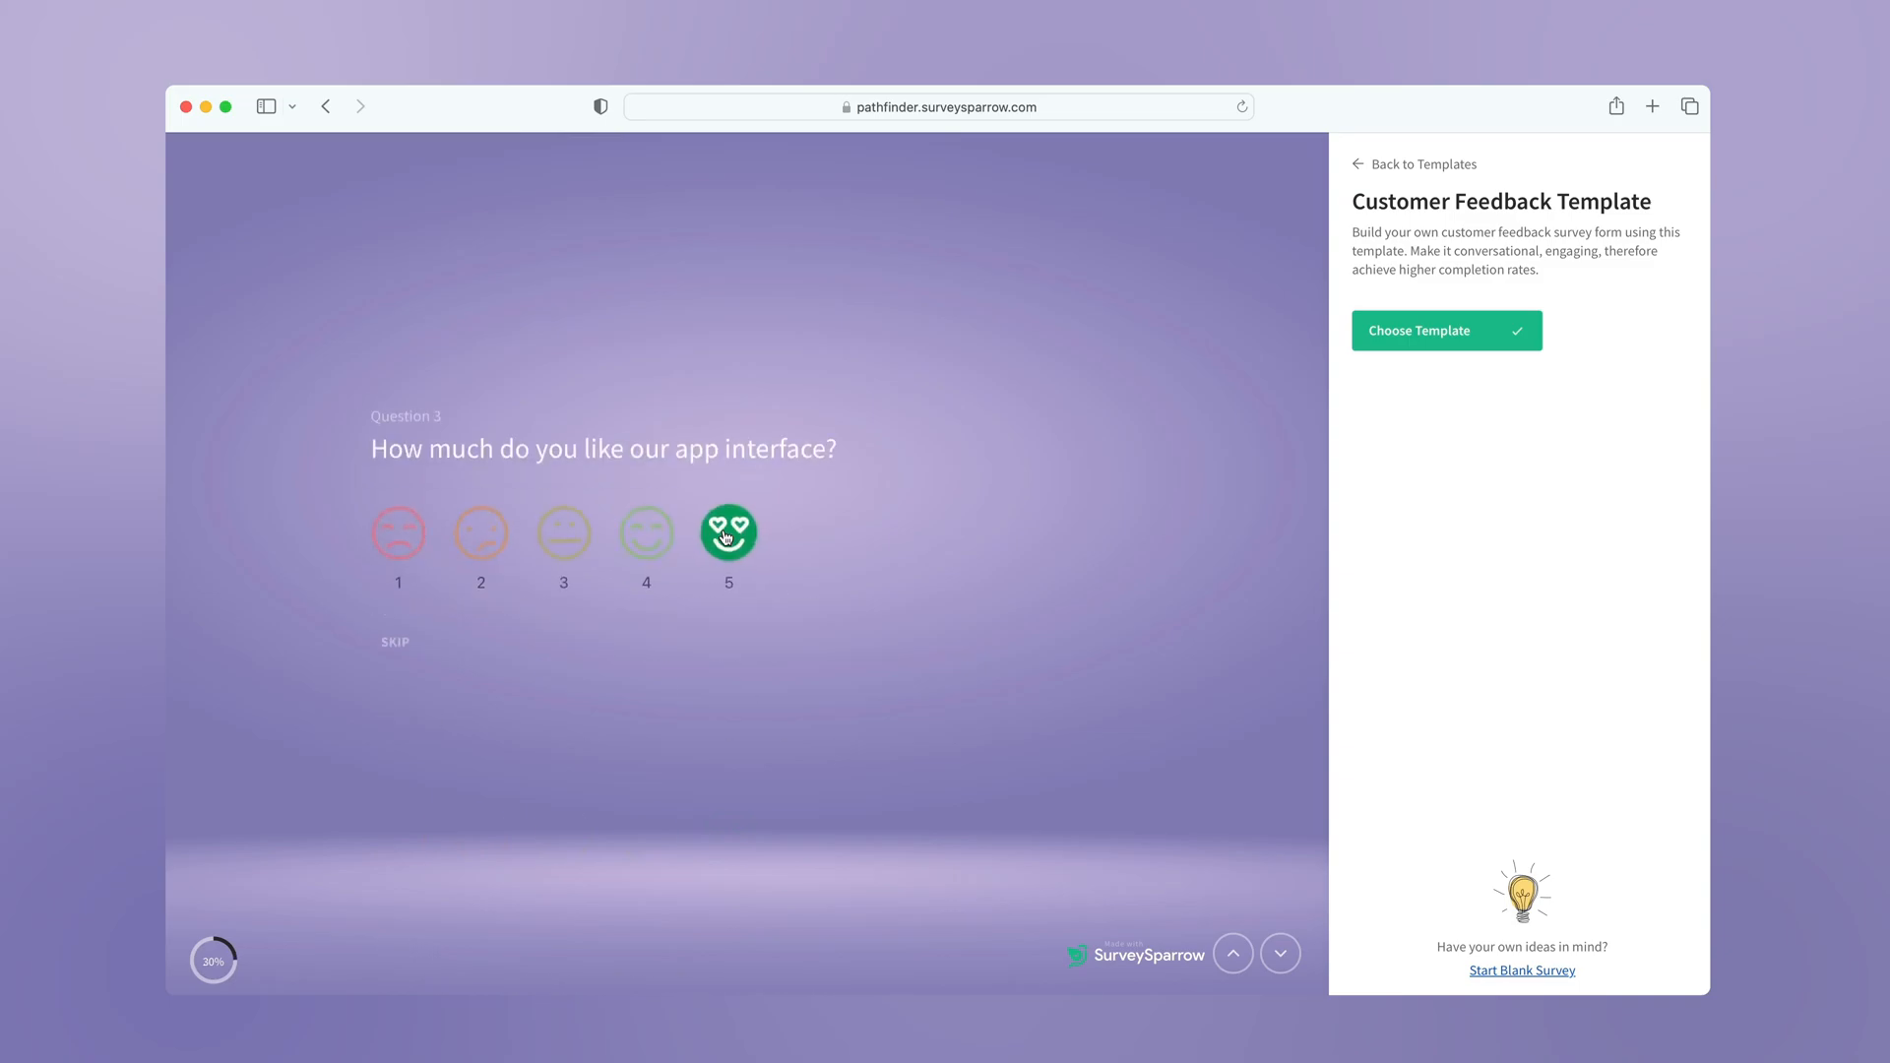
left_click(728, 533)
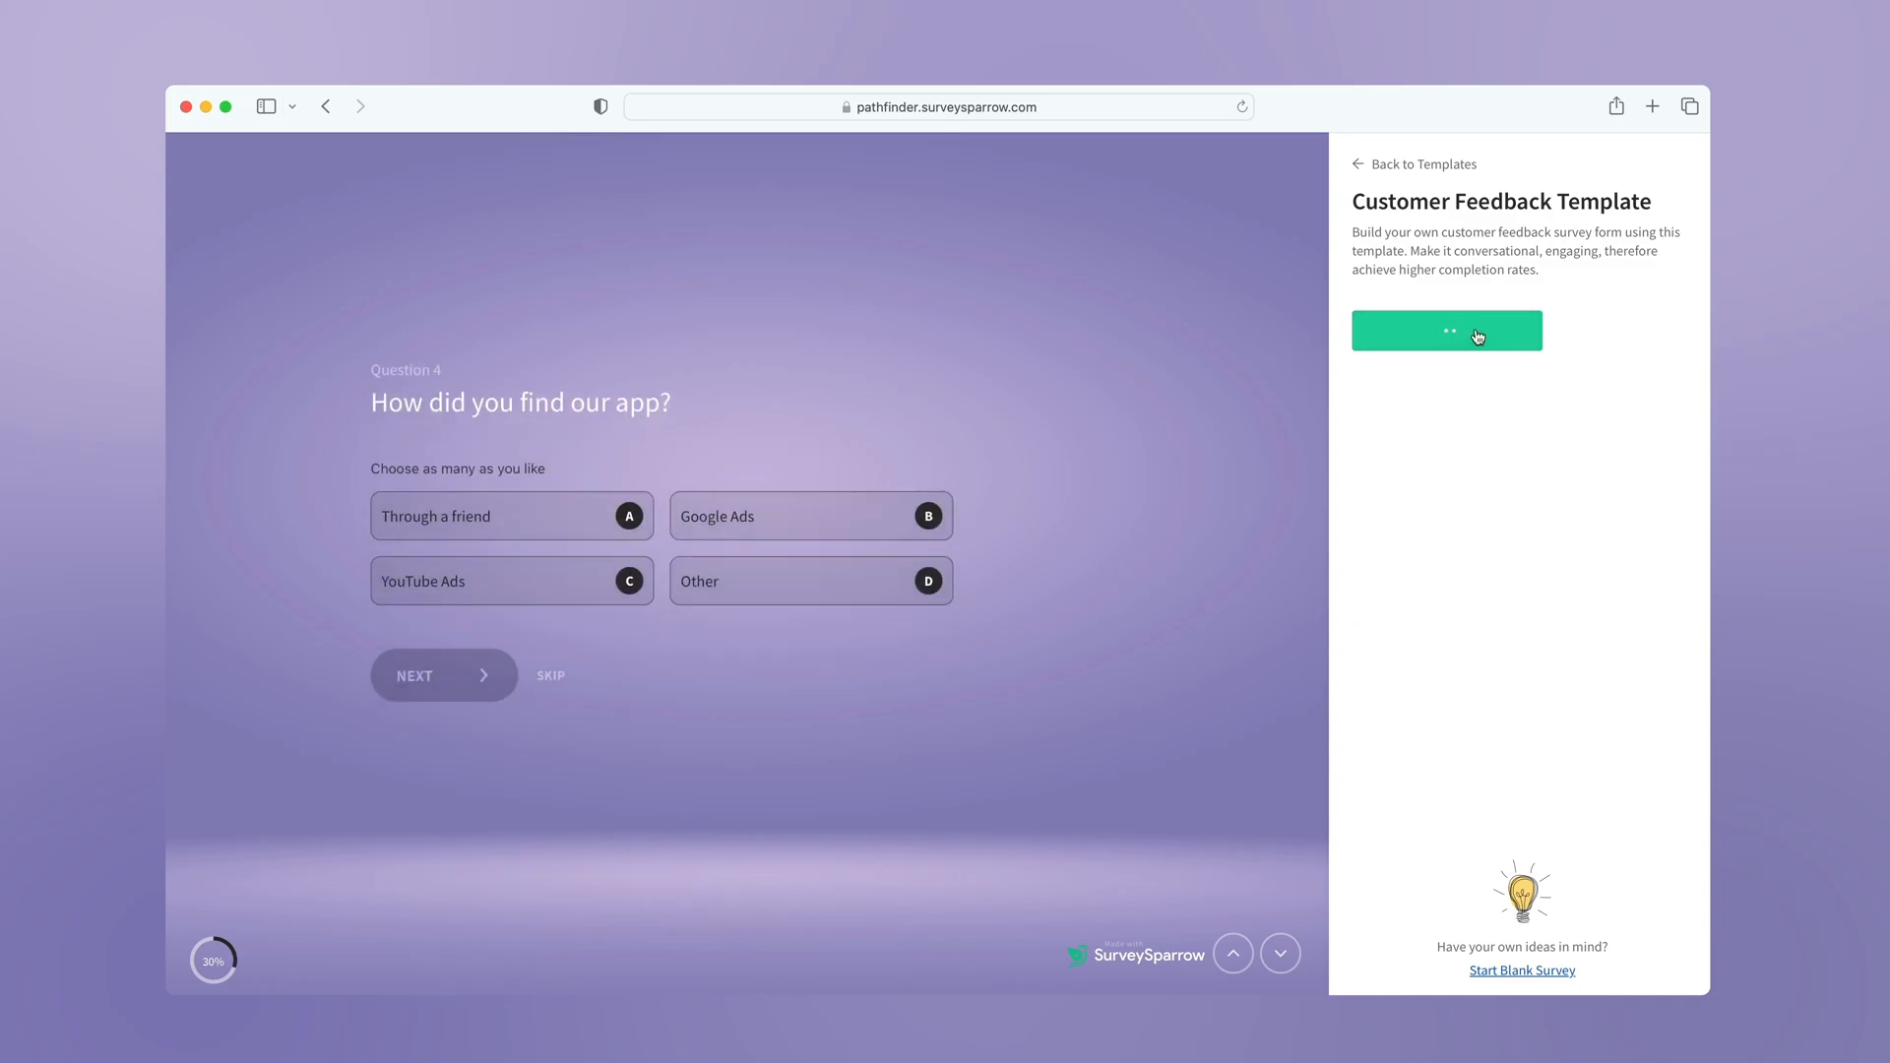
Step: Create a survey from the Customer Feedback Template titled 'Customer Feedback Survey'
left_click(1447, 330)
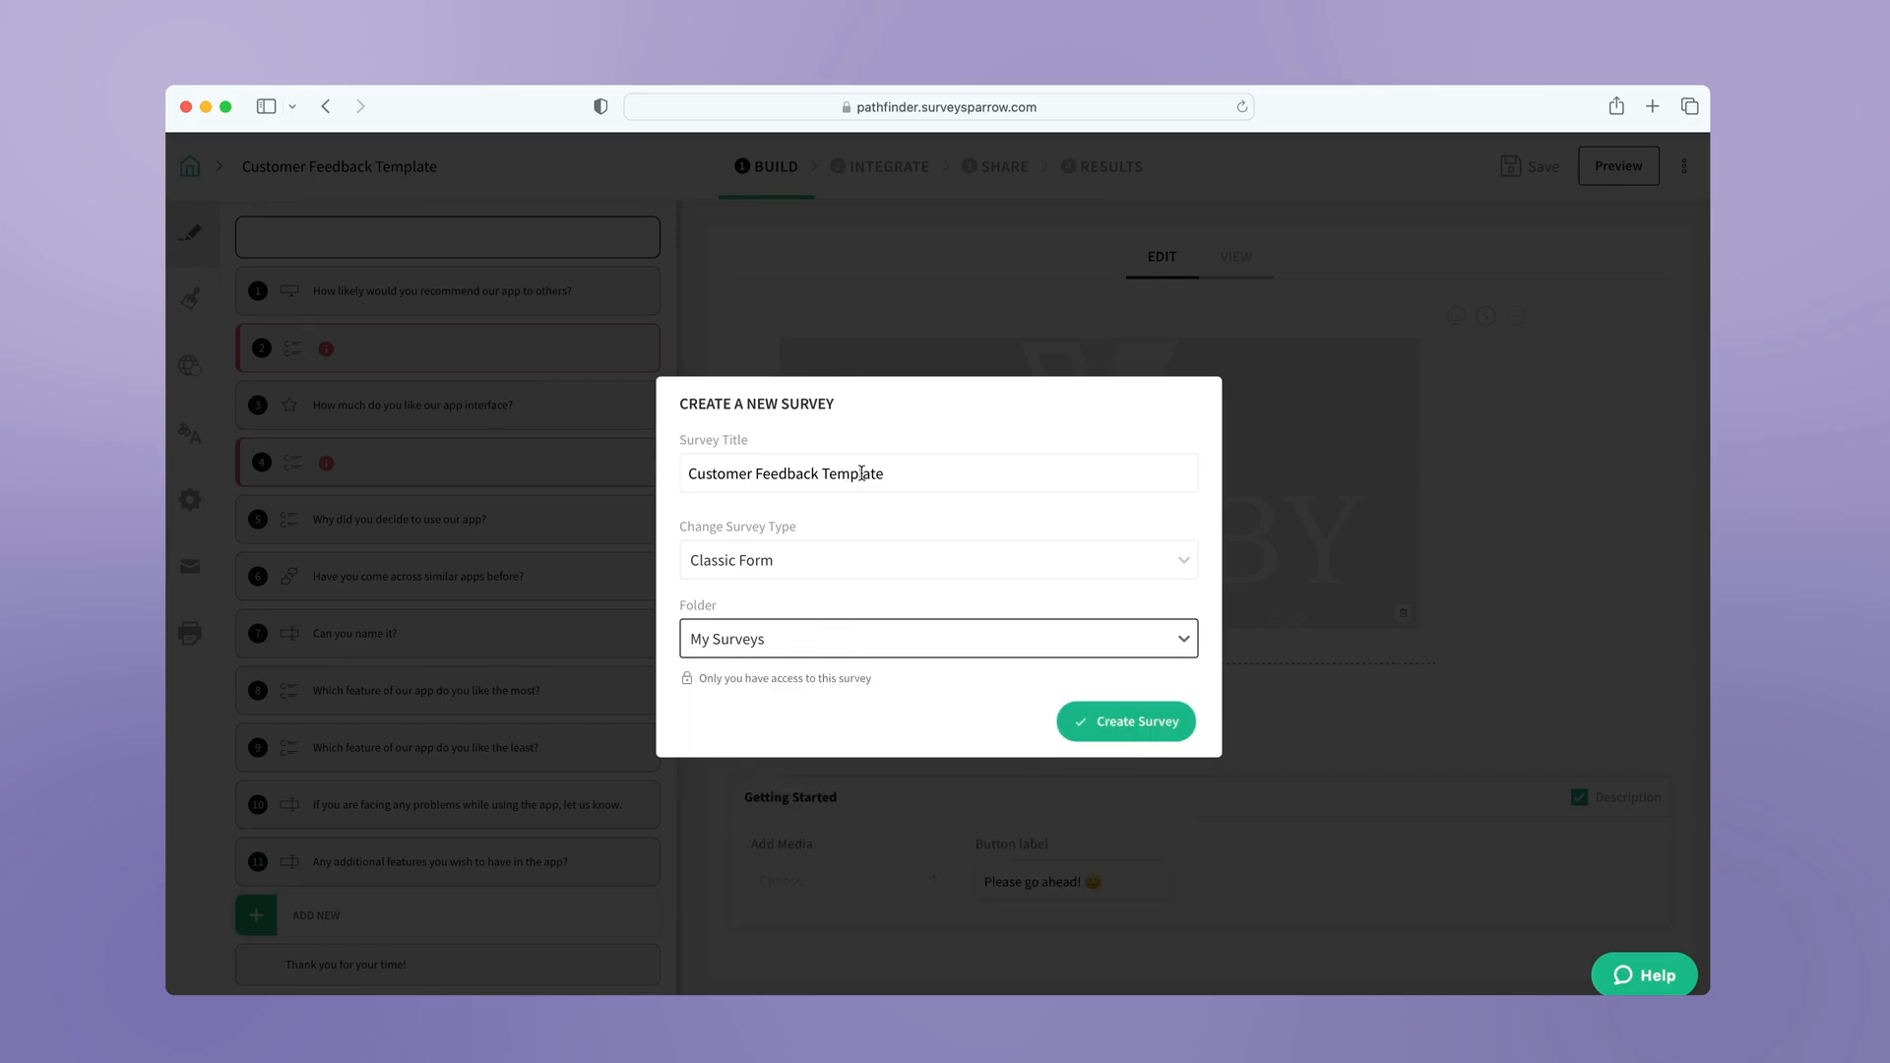
double_click(852, 473)
type("Survey")
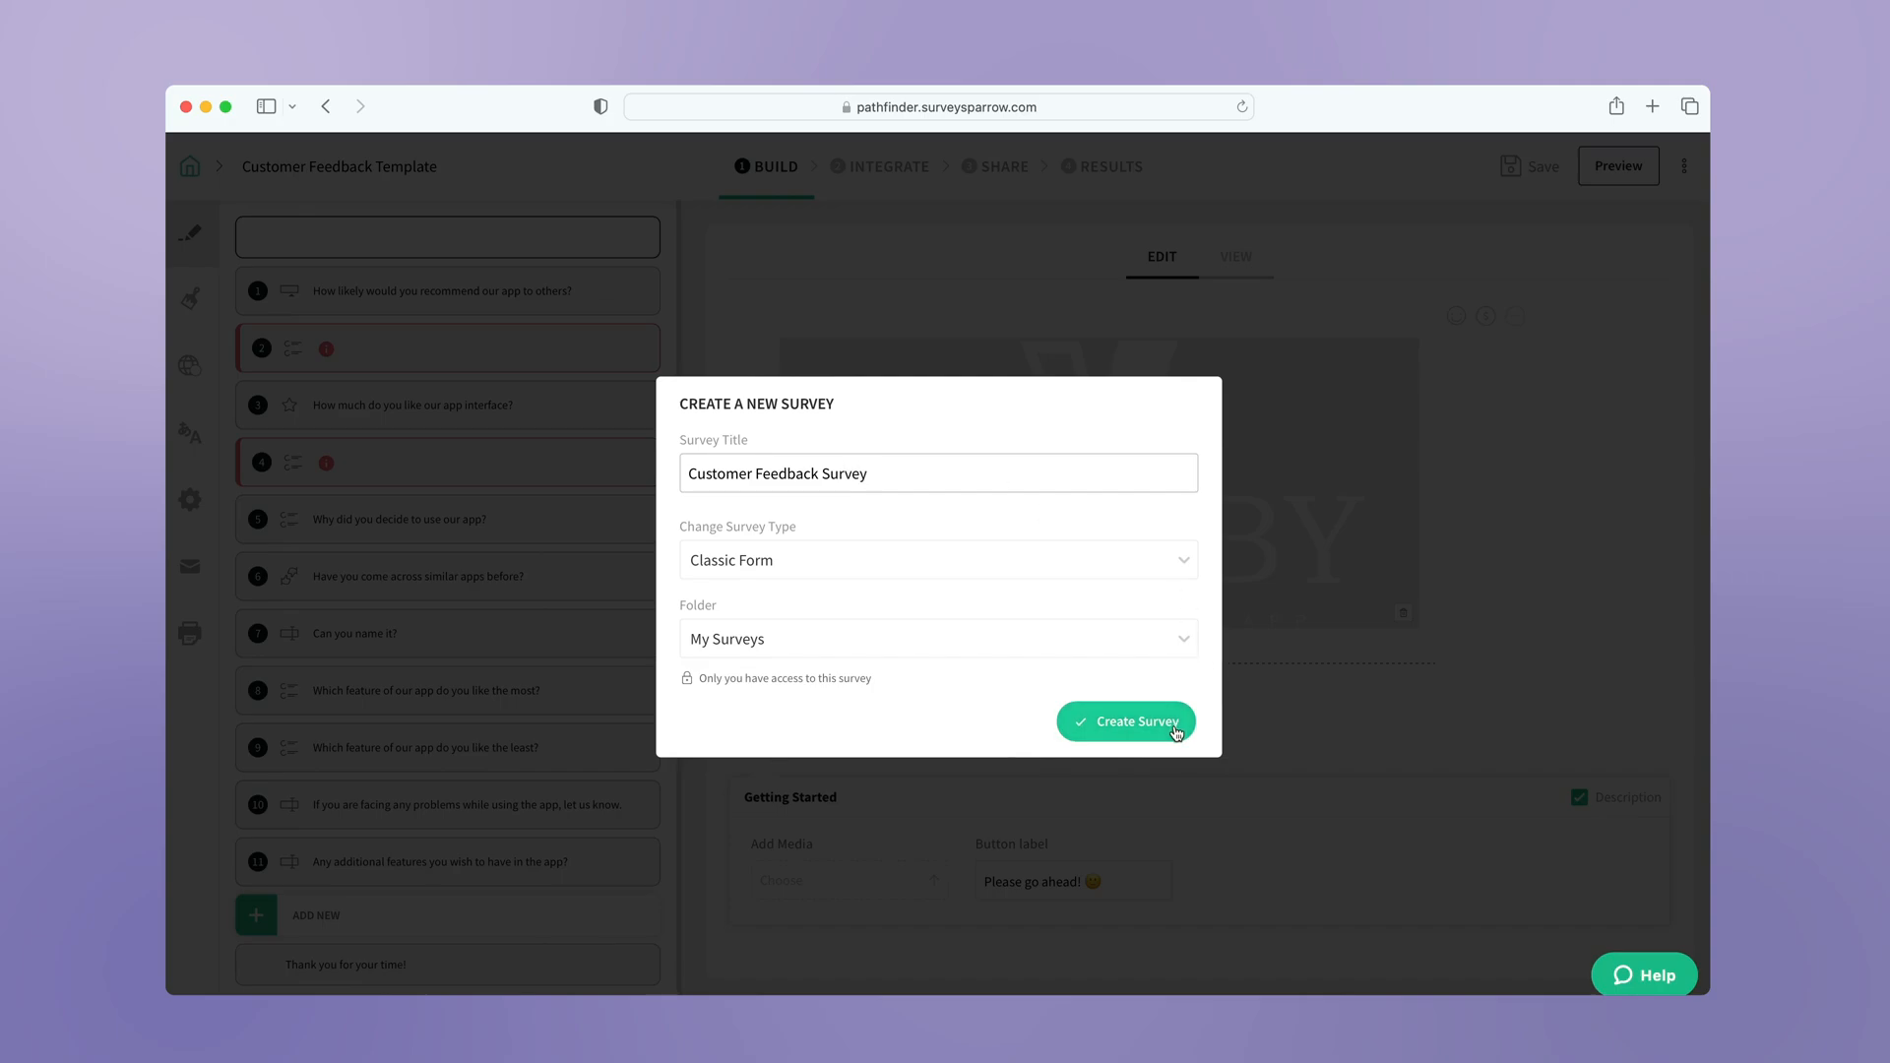
left_click(1135, 721)
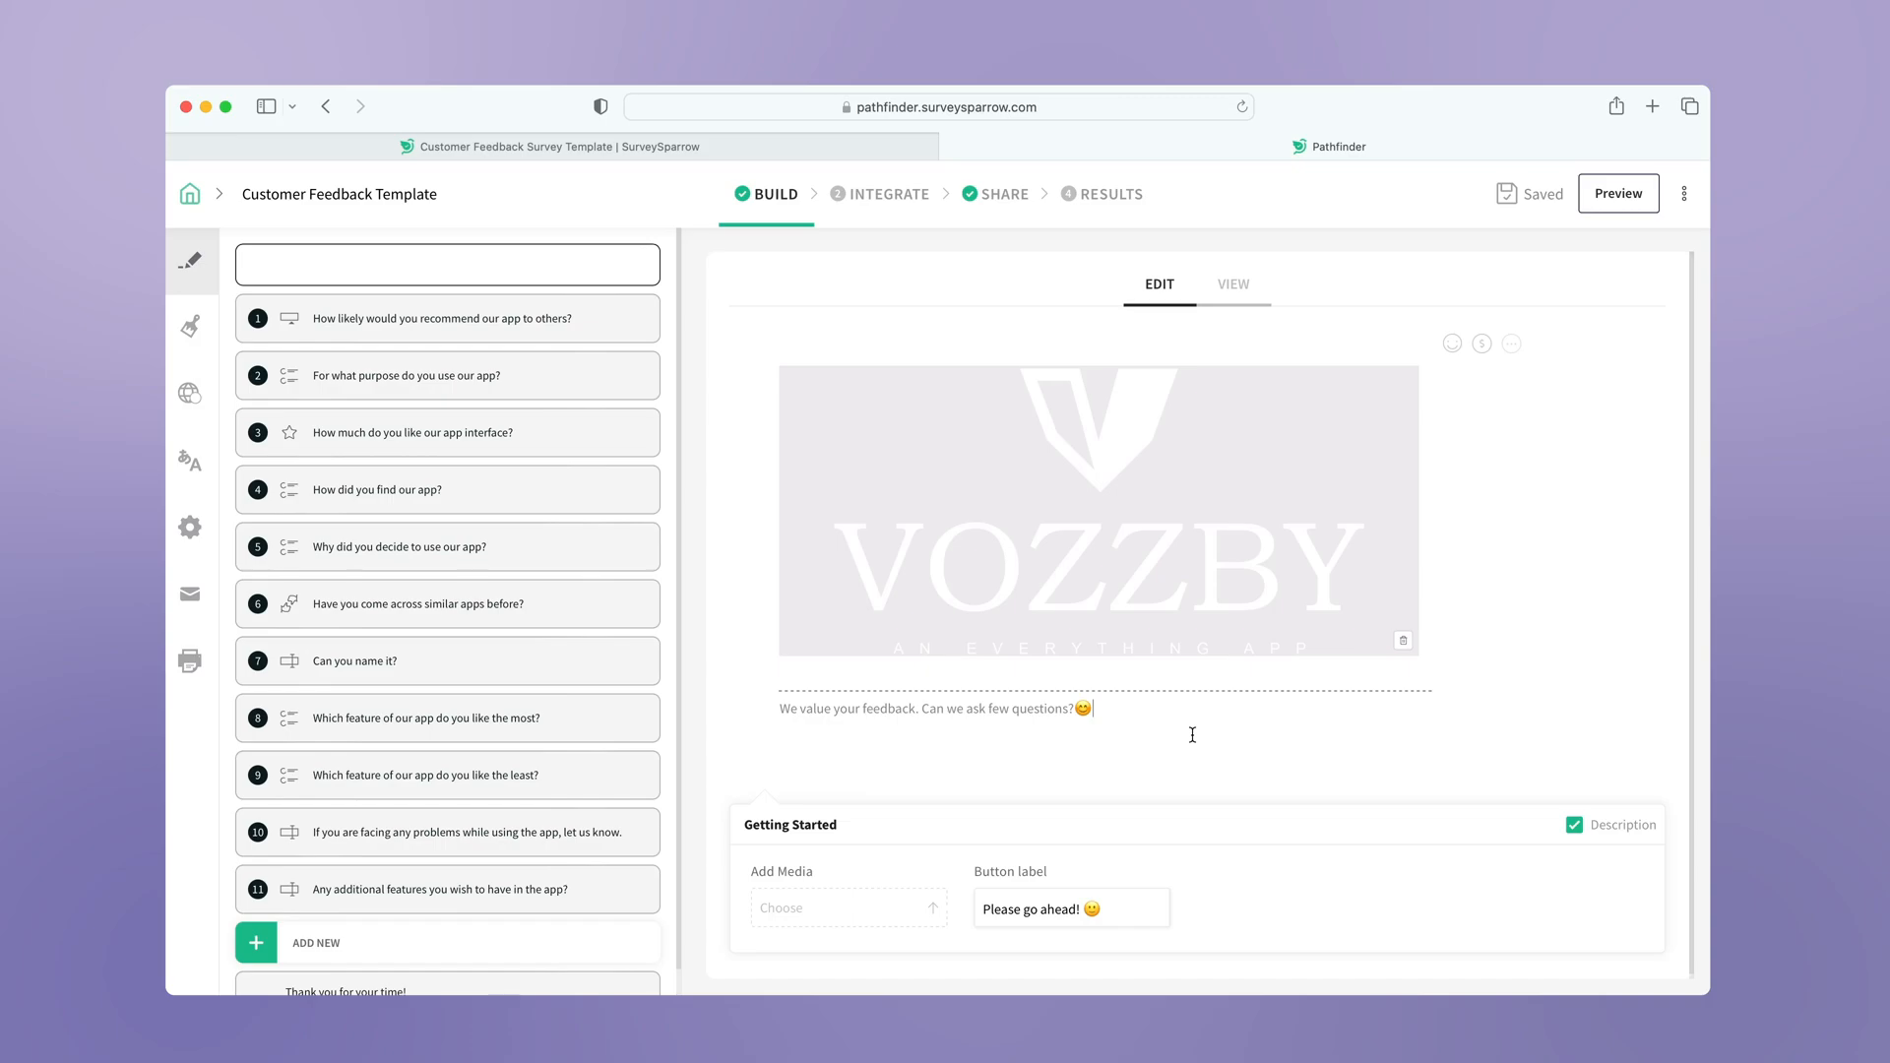
Step: Swap the welcome screen's VOZZBY logo for the uploaded featherlite logo image
left_click(1403, 640)
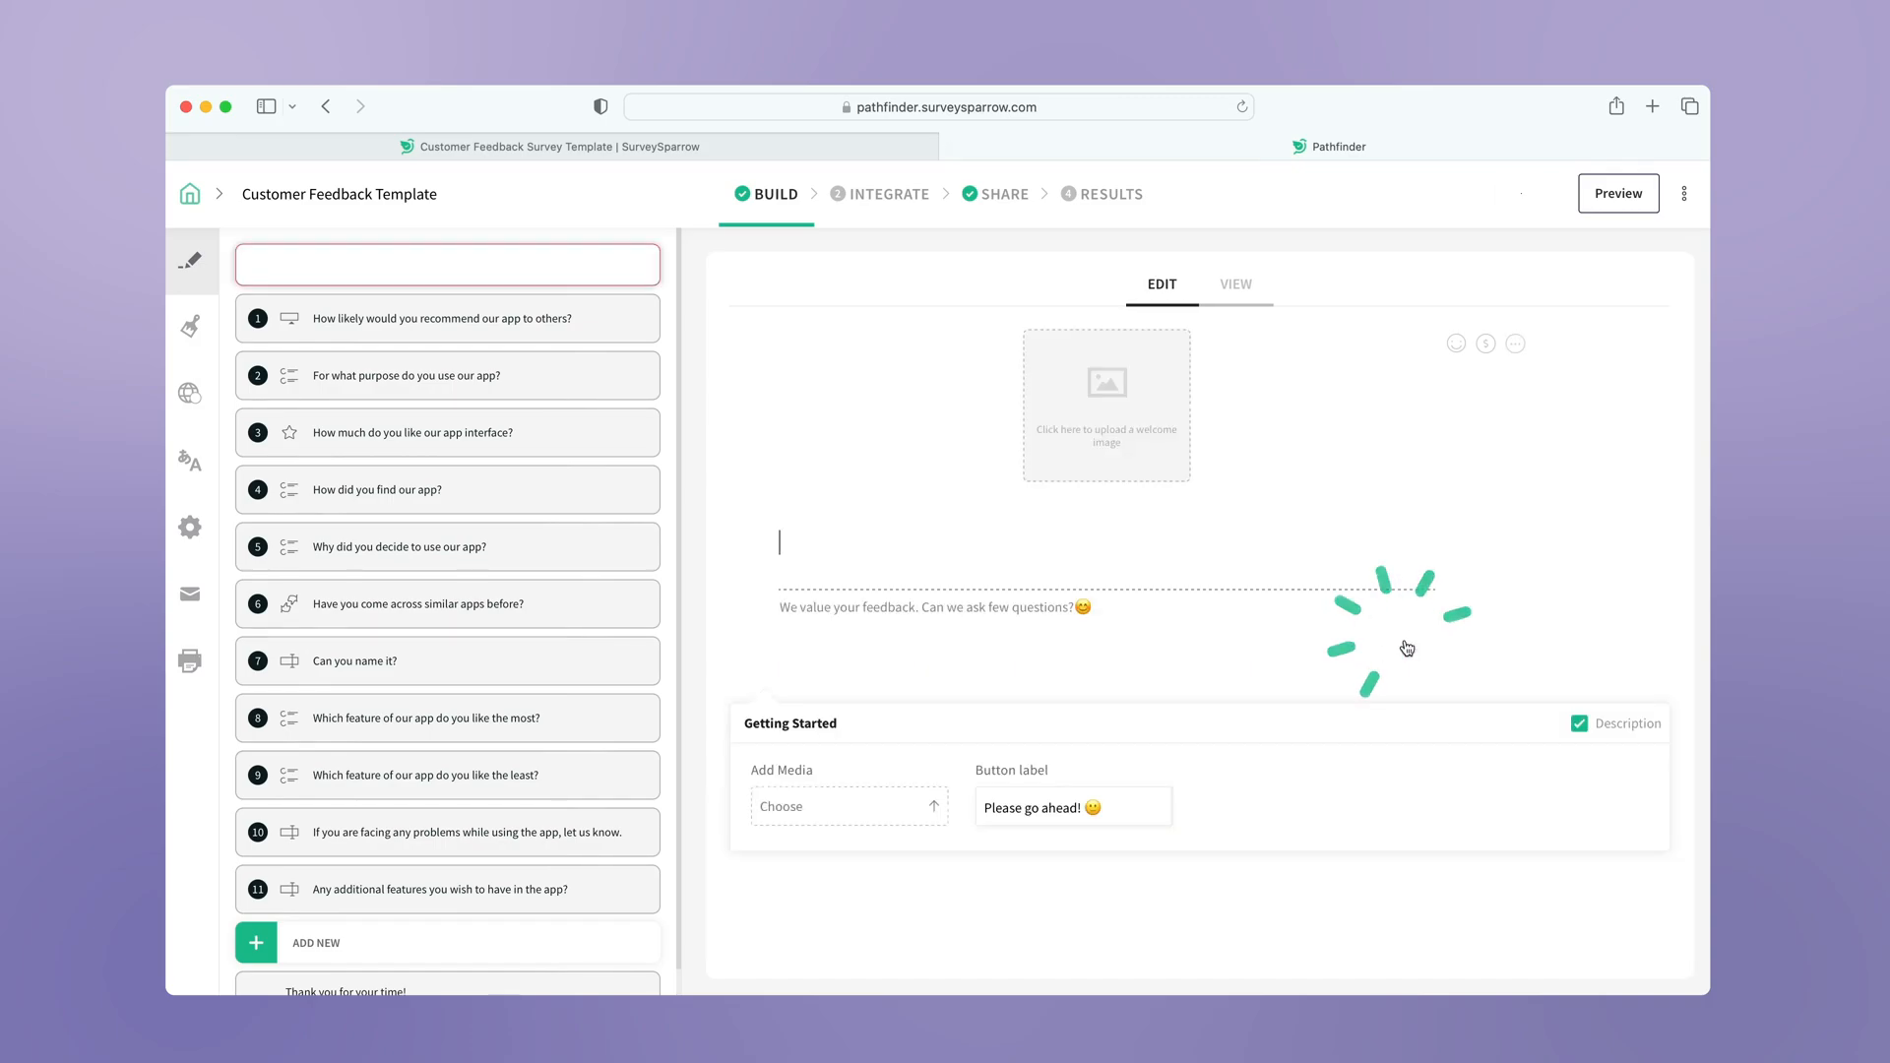
left_click(1107, 403)
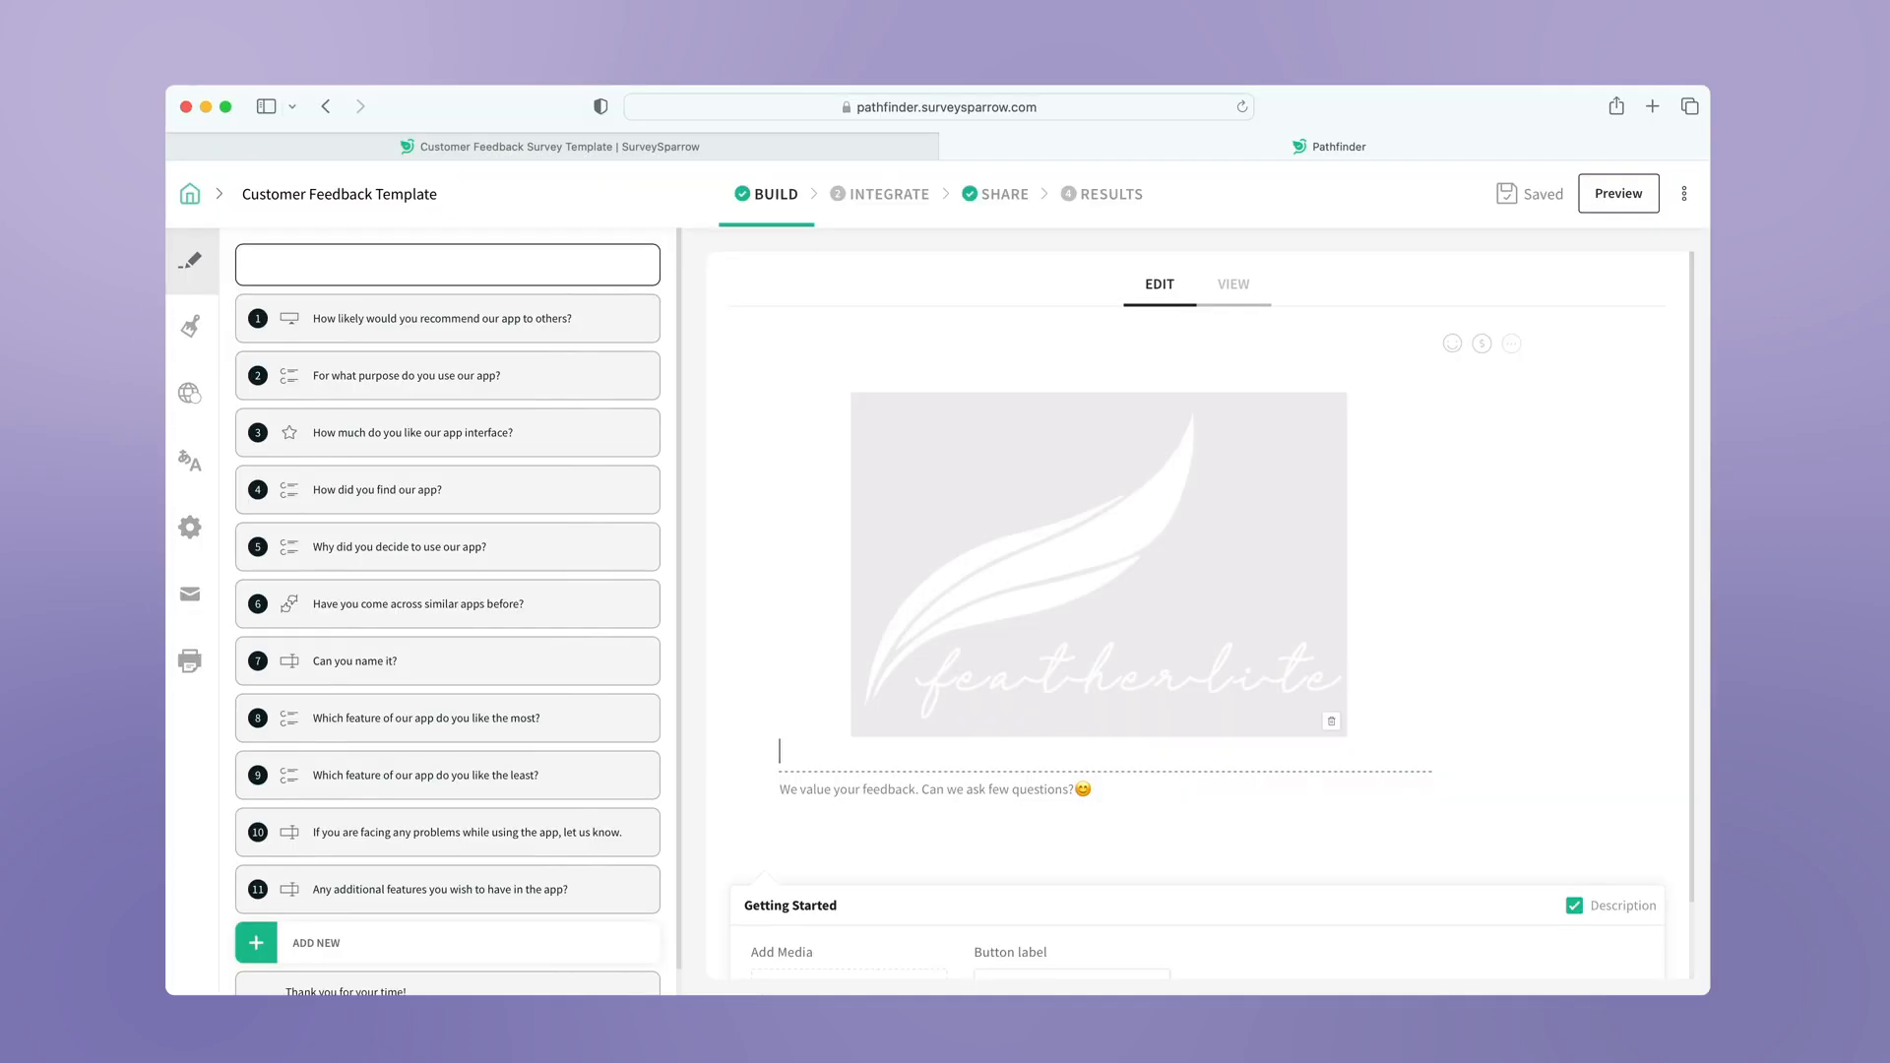
left_click(436, 318)
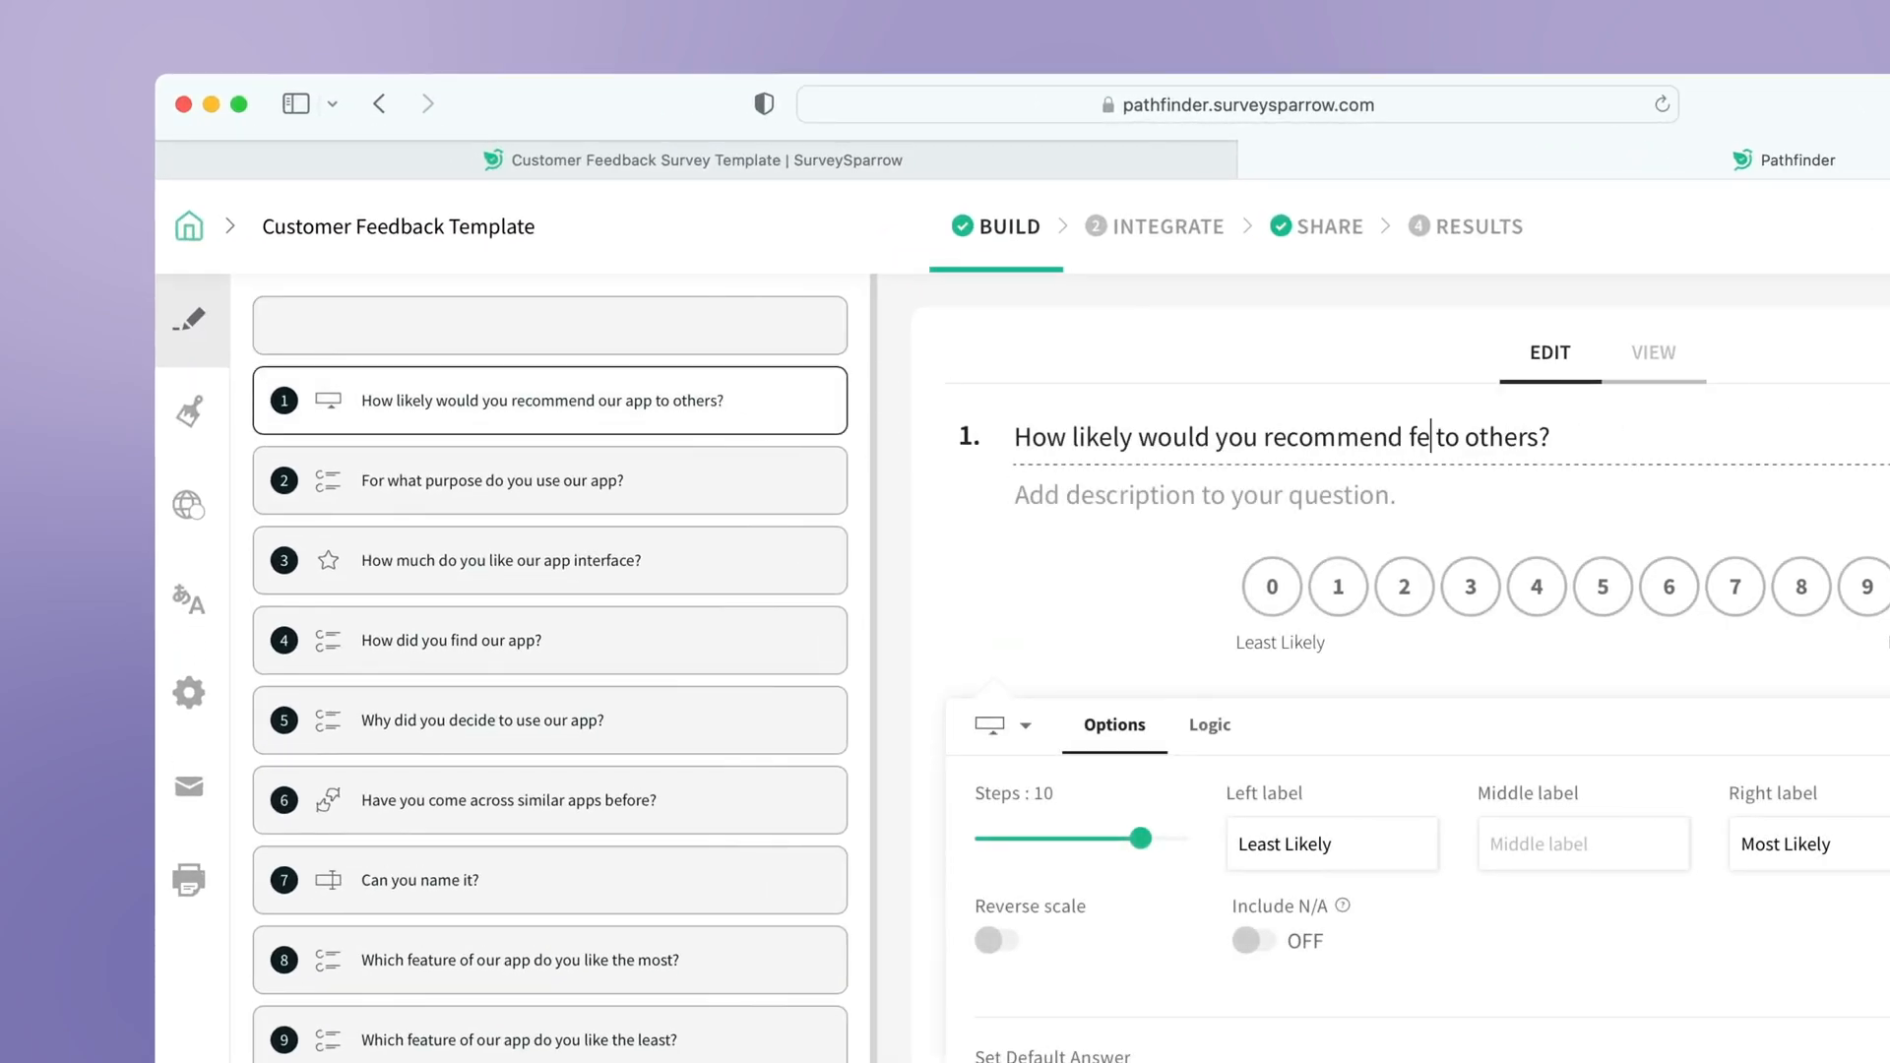
Step: Reword question 1 to 'featherlite', delete the problems question, and launch the preview
type("atherlite")
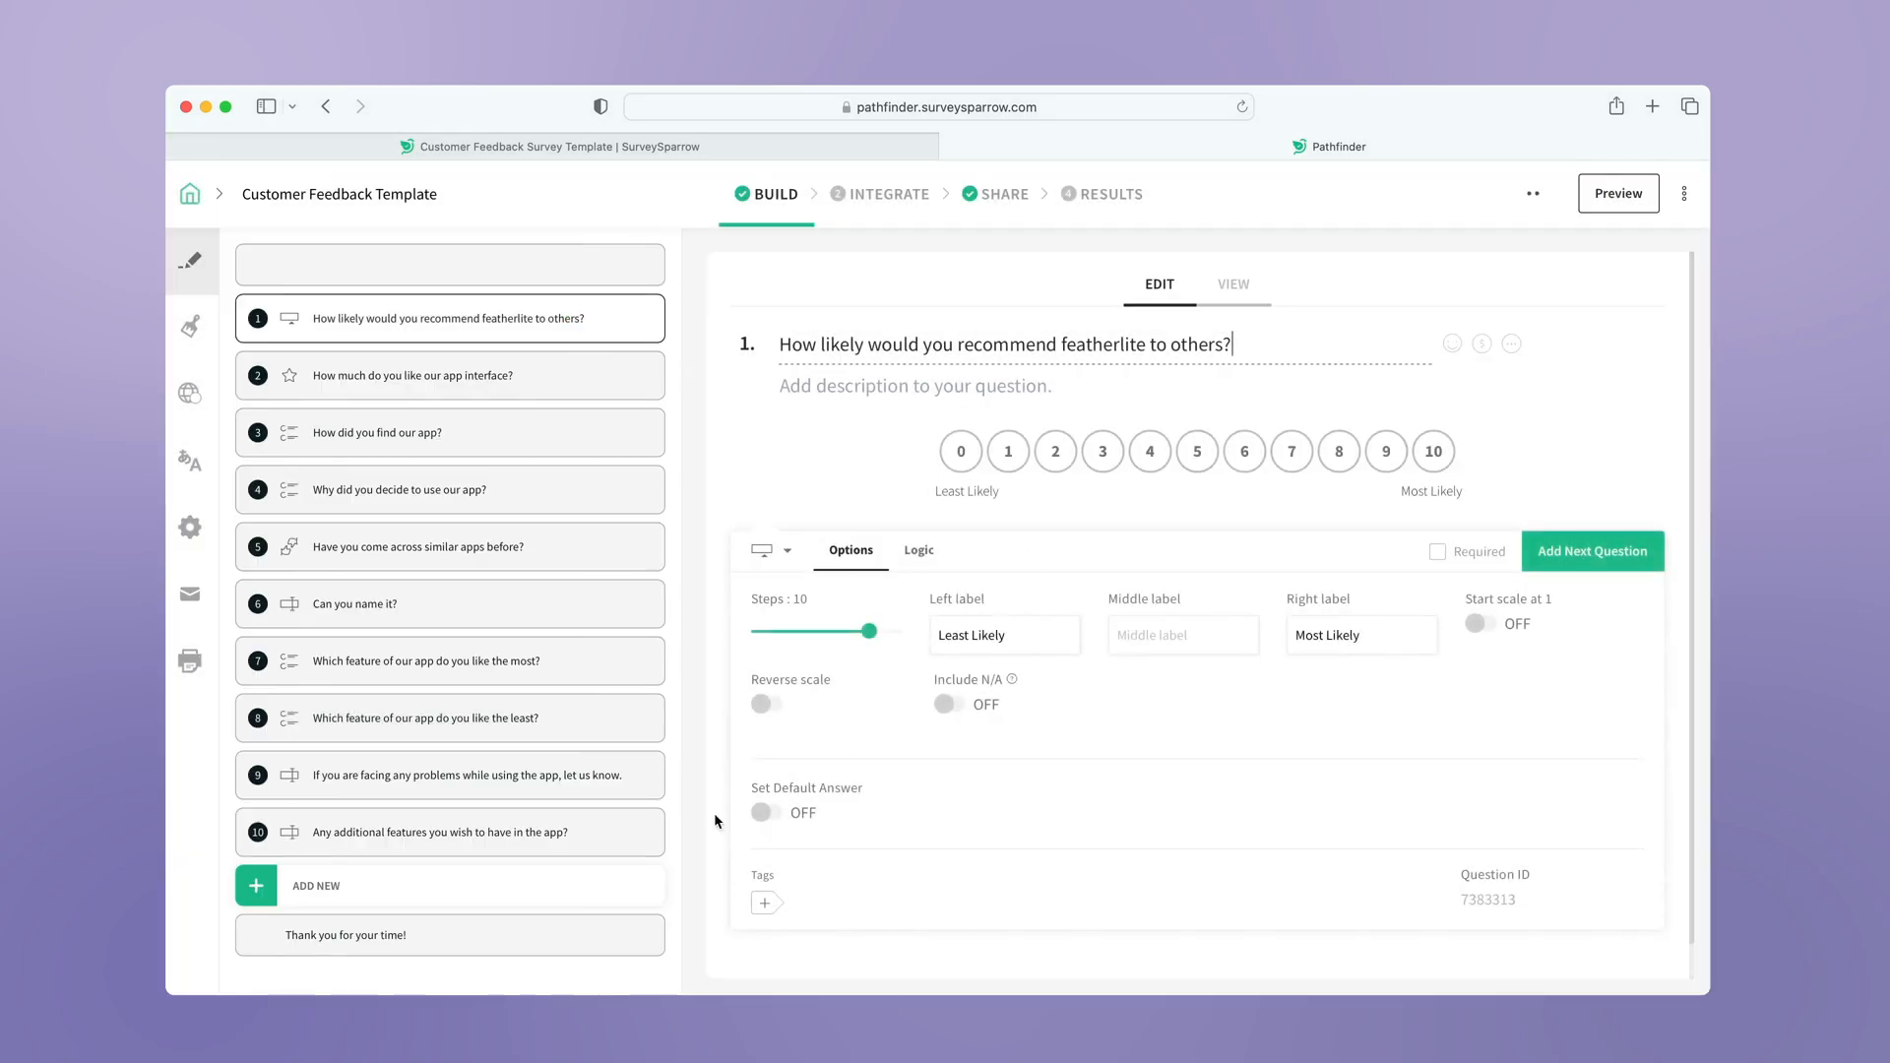
left_click(450, 775)
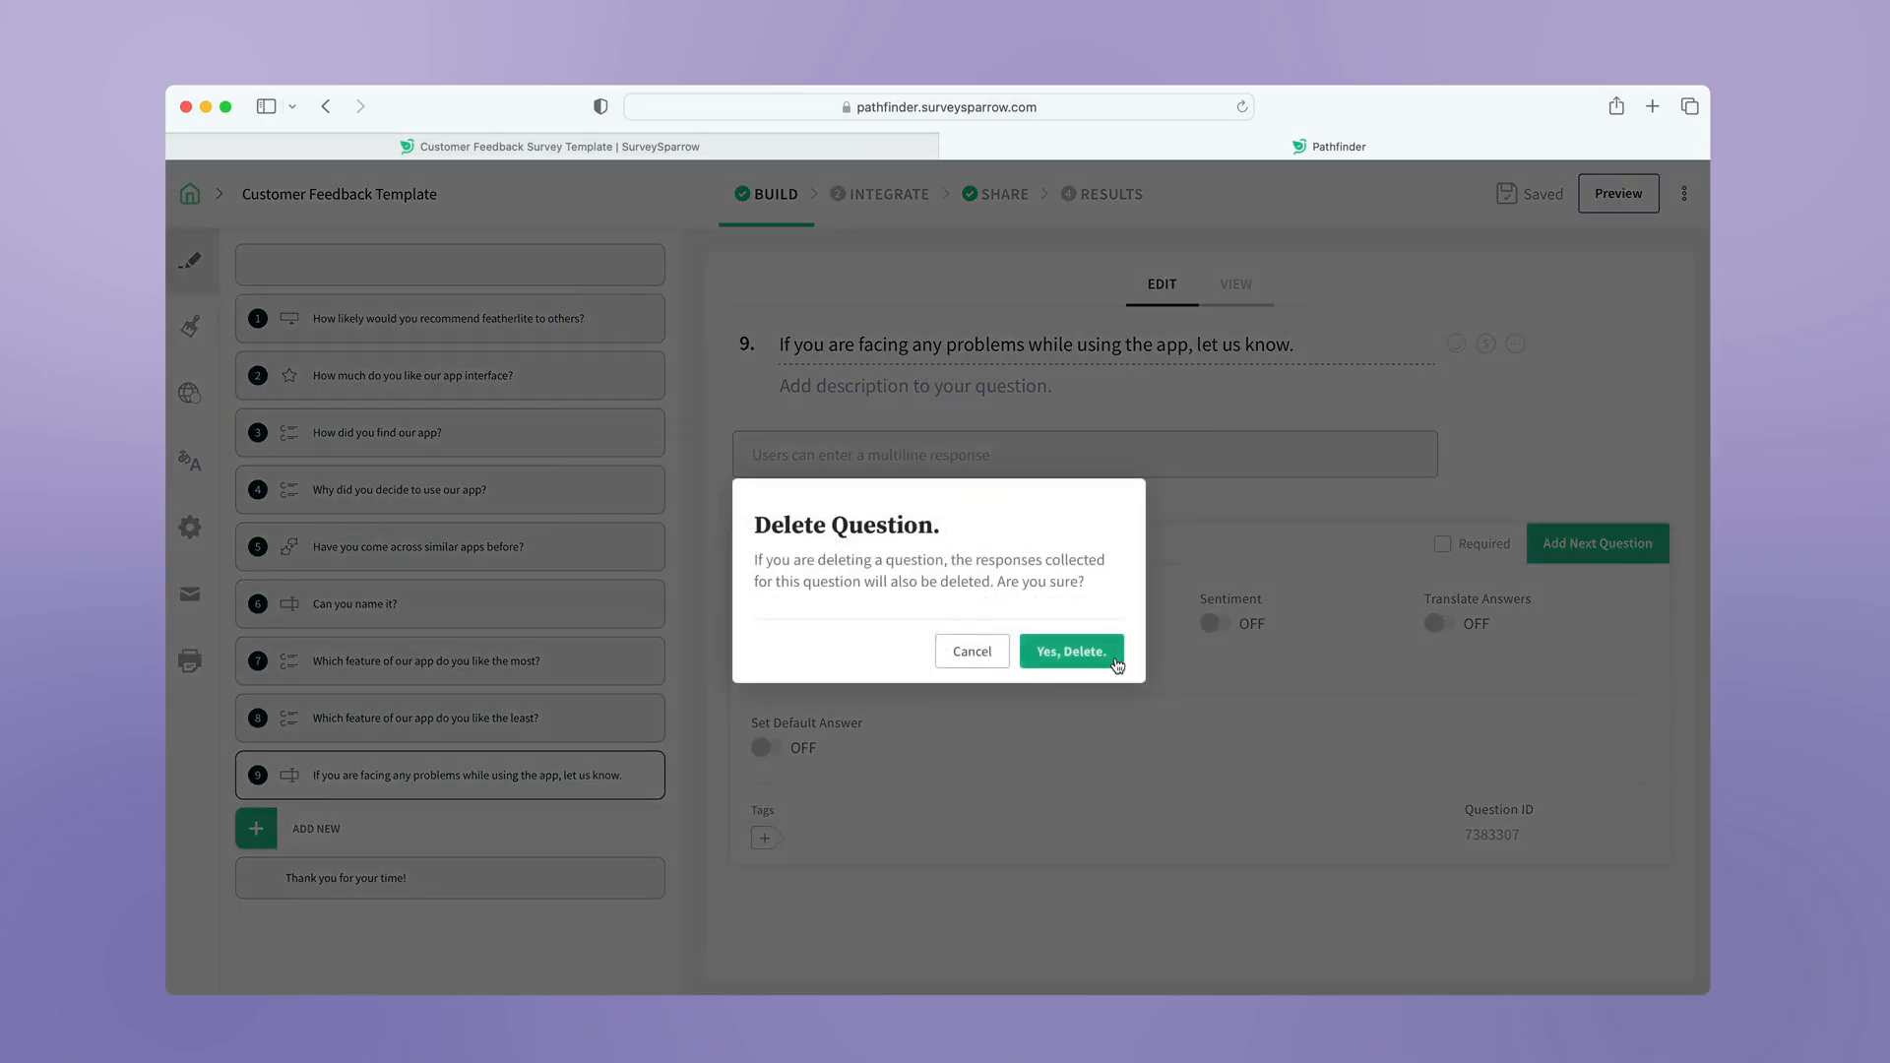
left_click(1071, 650)
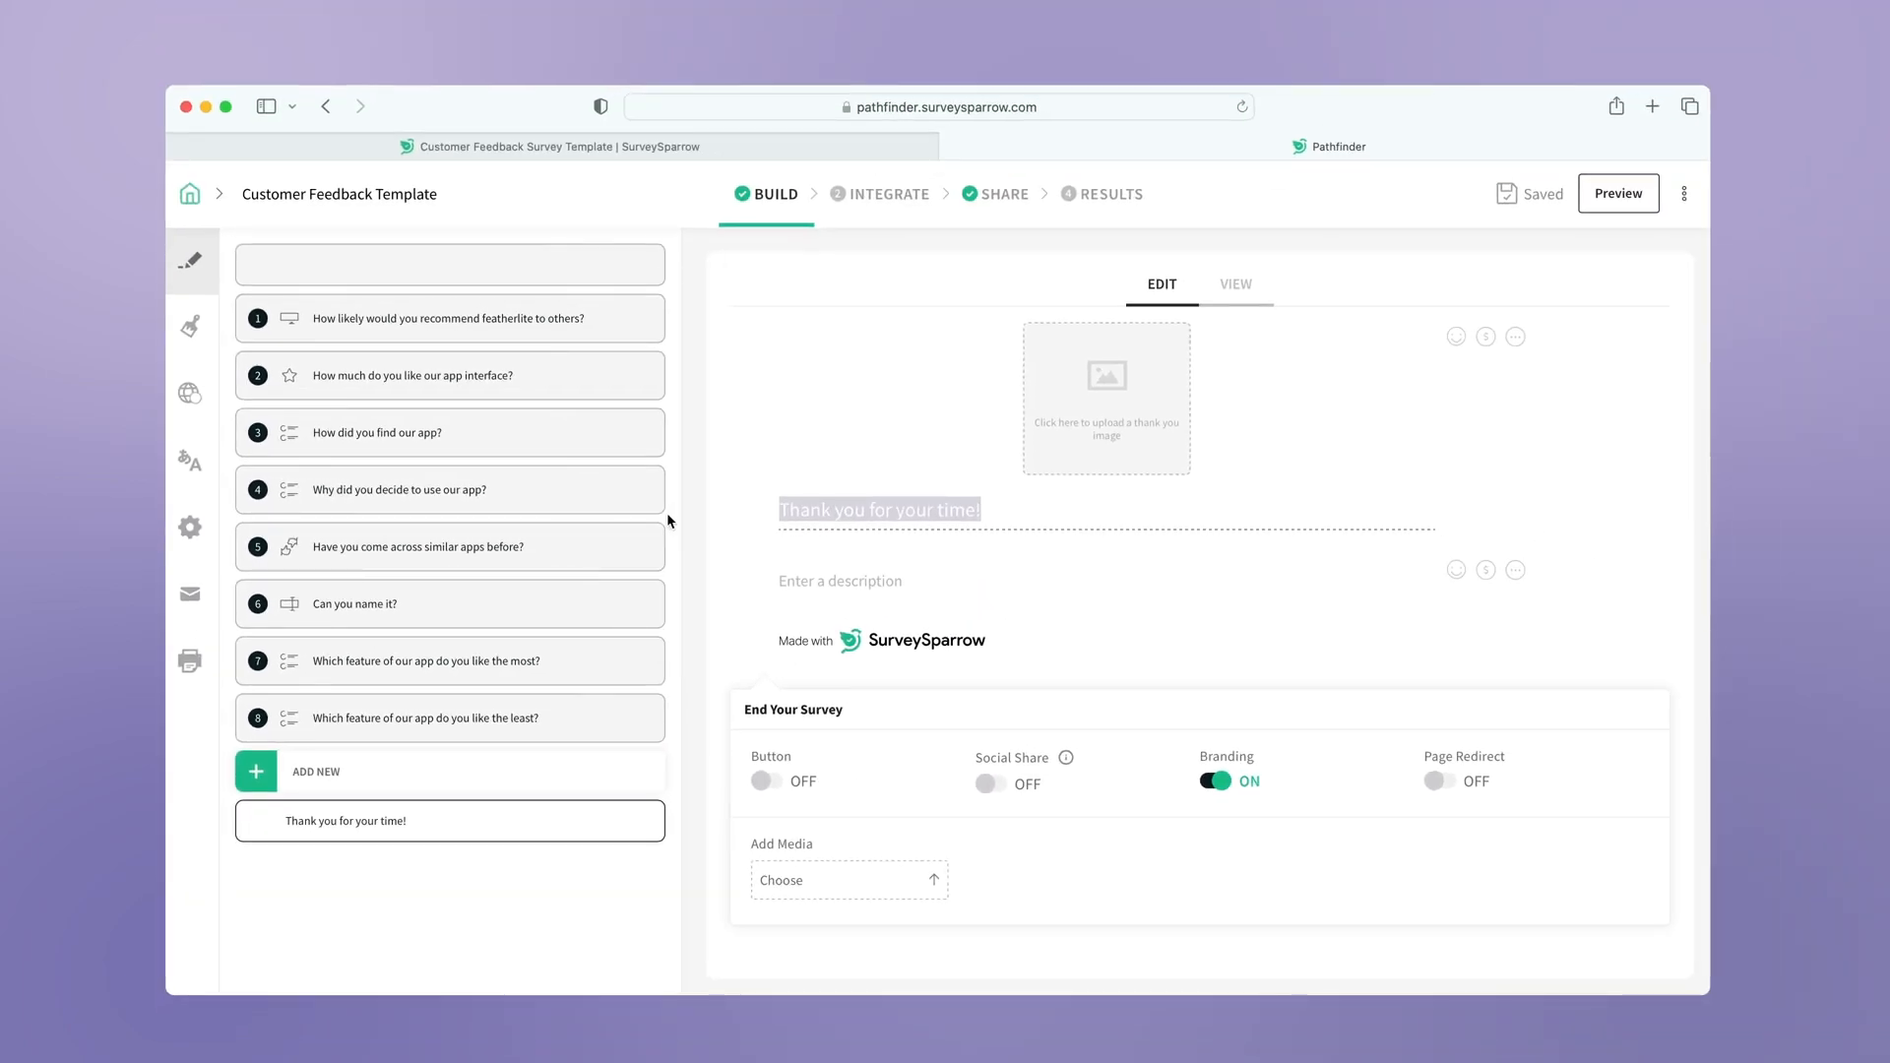
left_click(1619, 193)
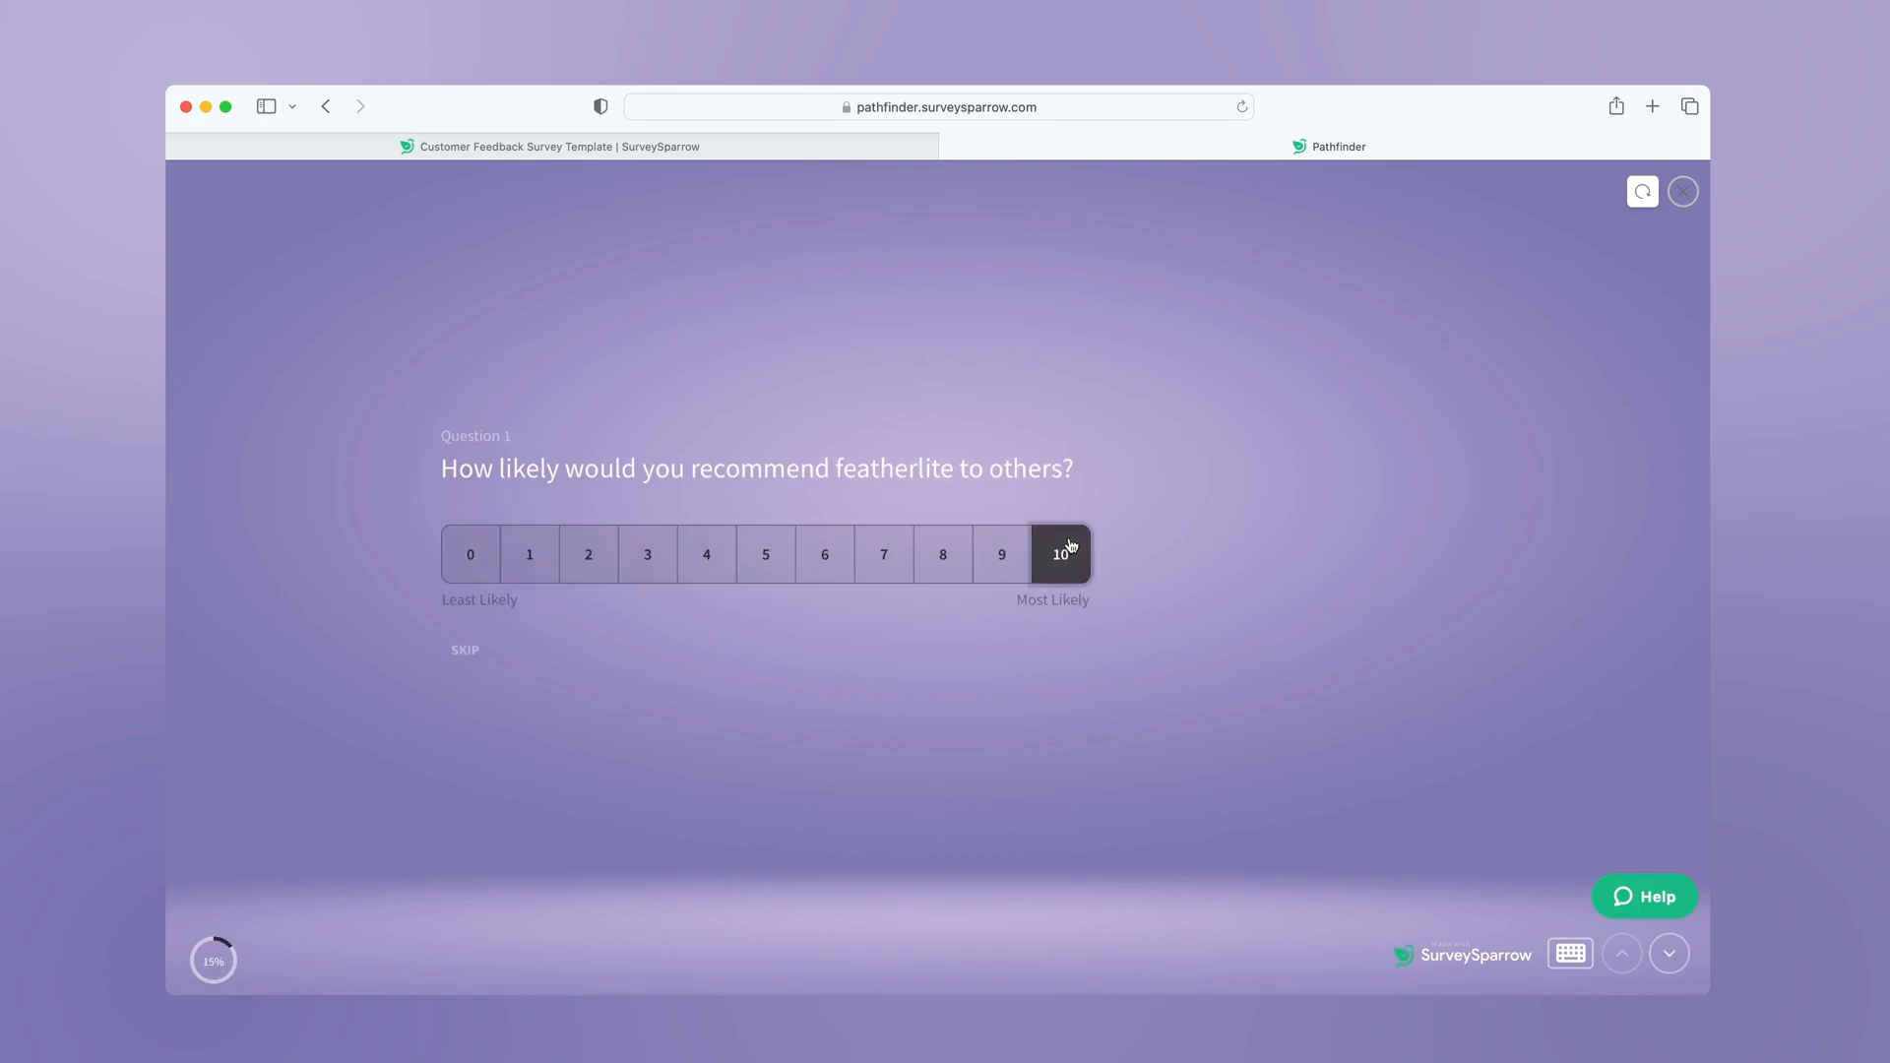
Step: Rate question 1 a 10 and move through the remaining preview questions
left_click(1060, 553)
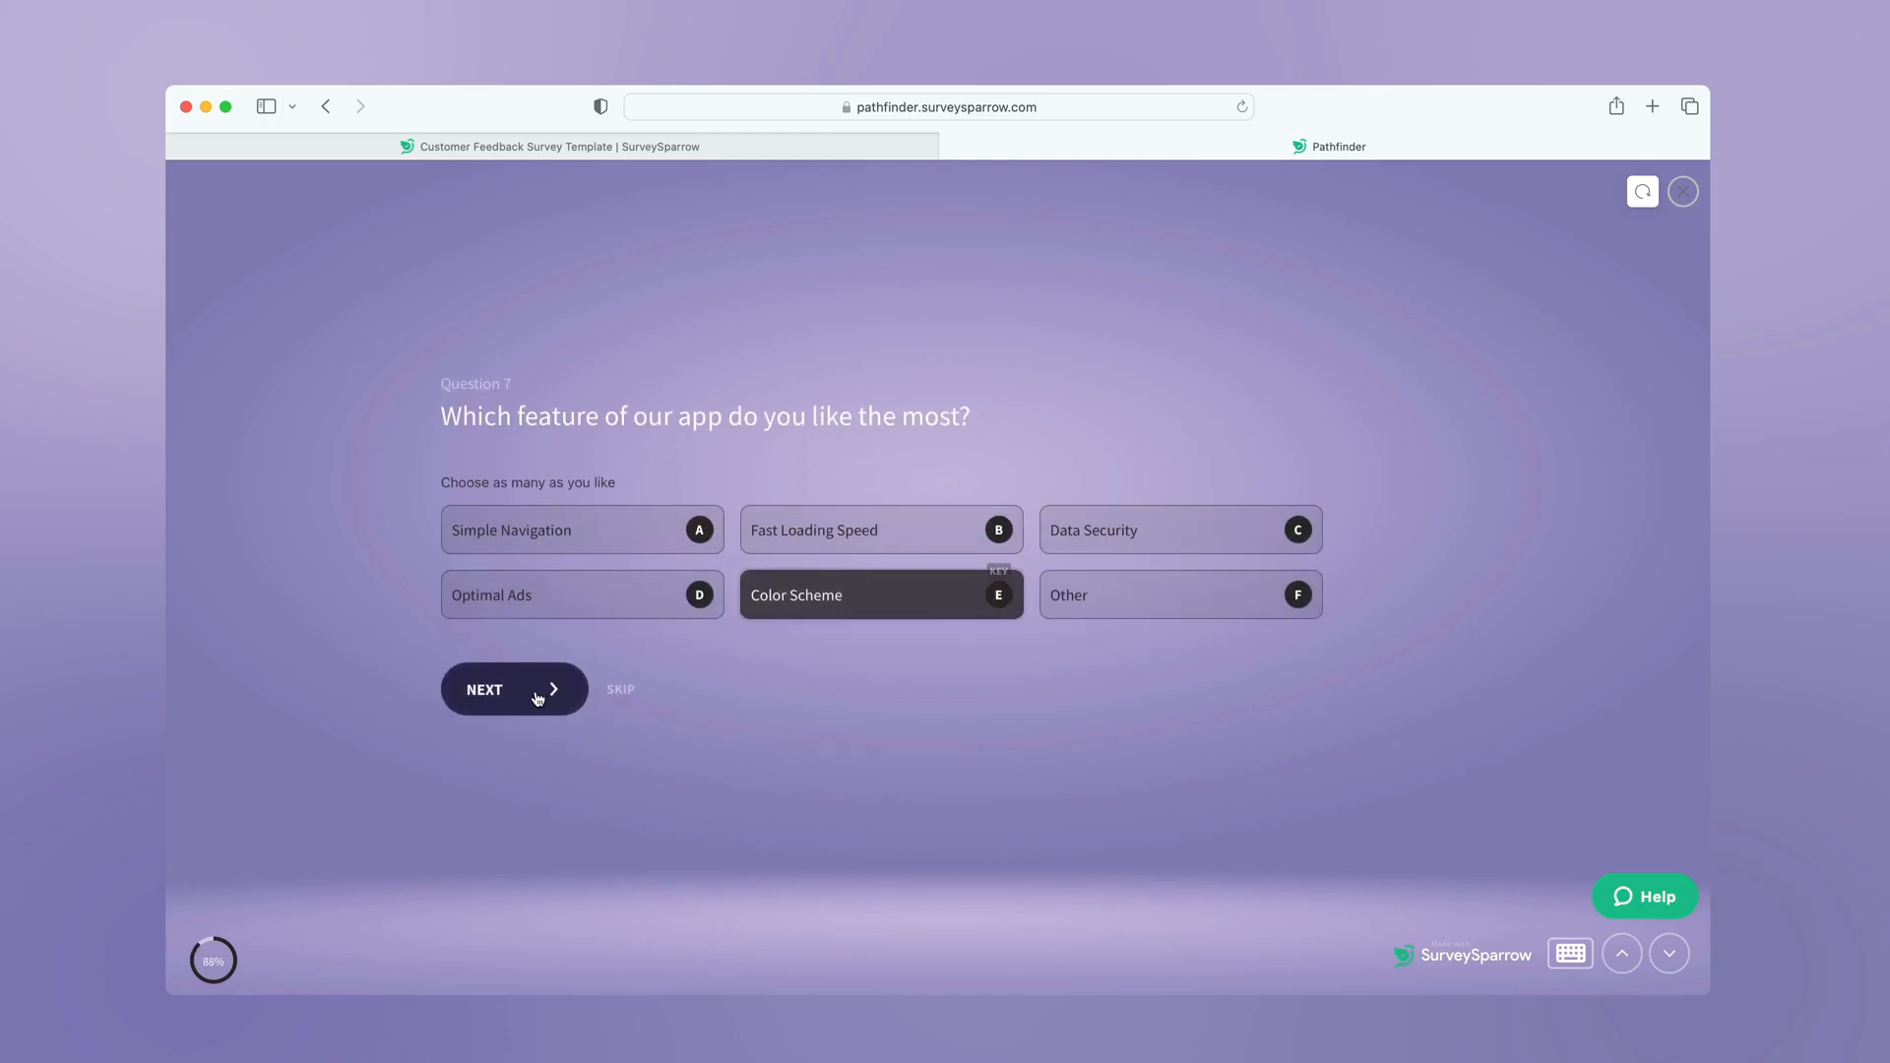
left_click(507, 690)
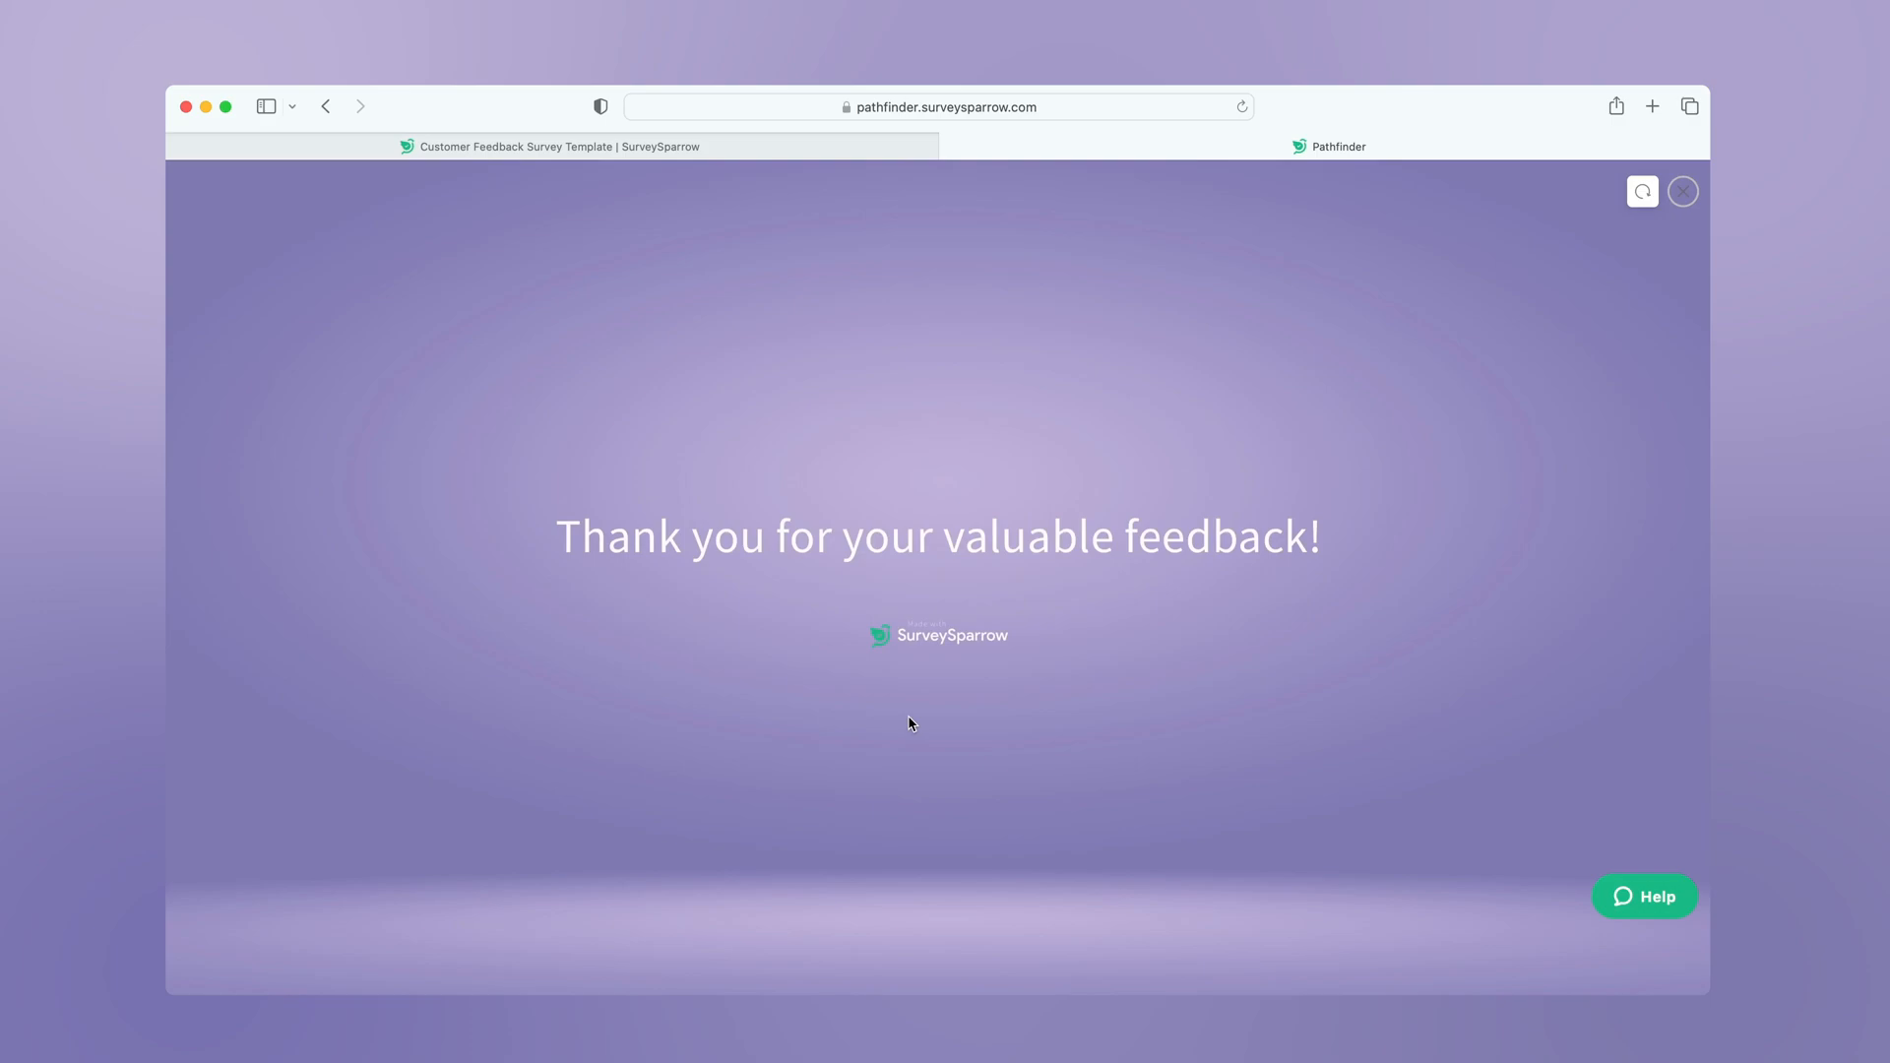